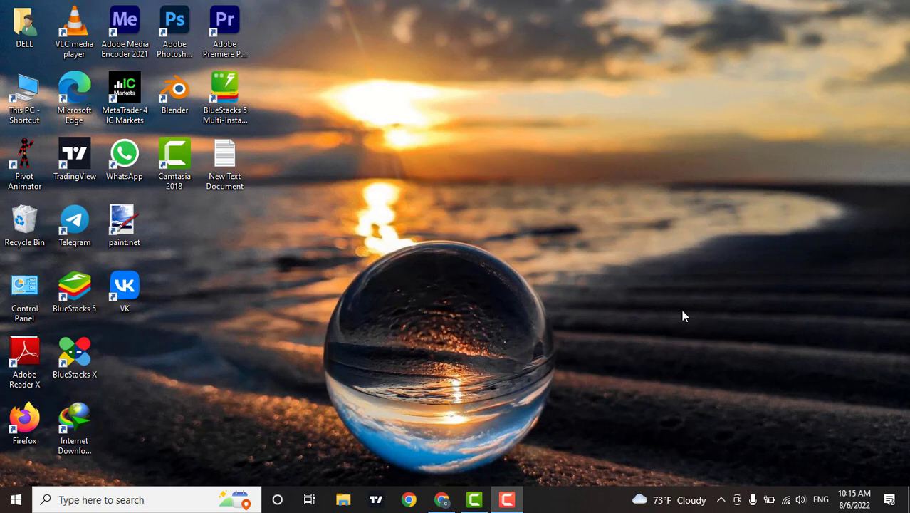
{"action": "mouse_move", "coordinate": [688, 262]}
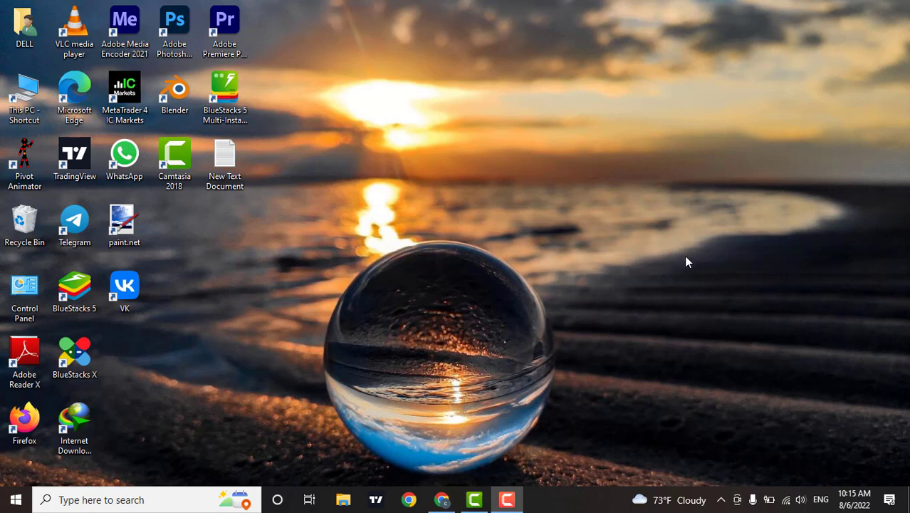
{"action": "mouse_move", "coordinate": [622, 293]}
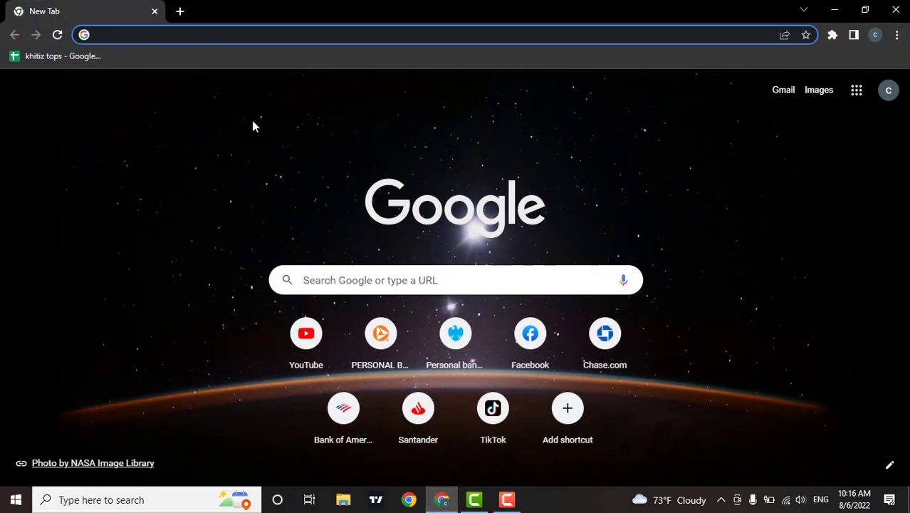
Step: Start entering 'corrlinks' in the Chrome address bar
{"action": "type", "text": "corl"}
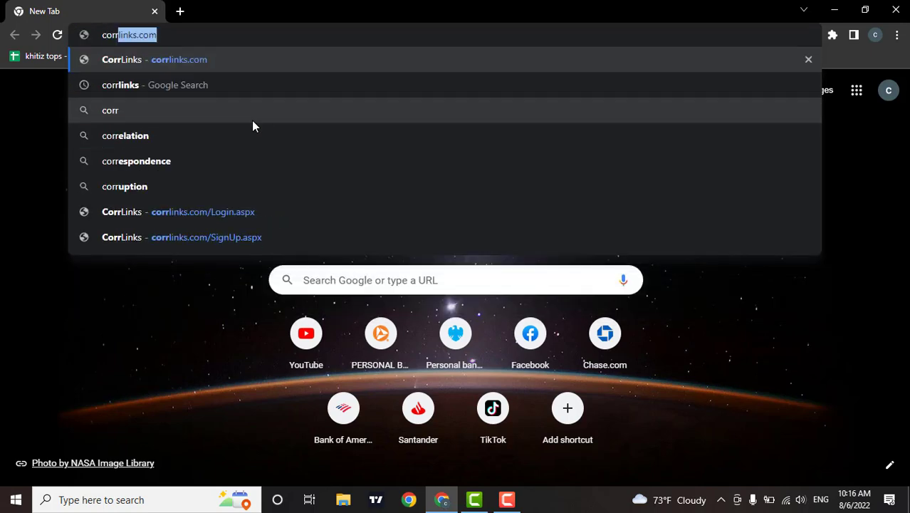
Step: Load the corrlinks.com login page from the address-bar suggestion
{"action": "left_click", "coordinate": [203, 211]}
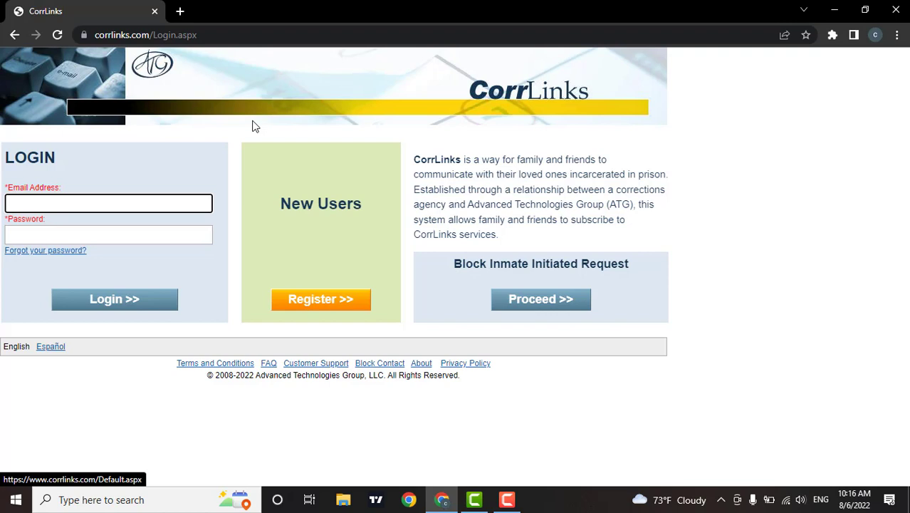
{"action": "mouse_move", "coordinate": [370, 247]}
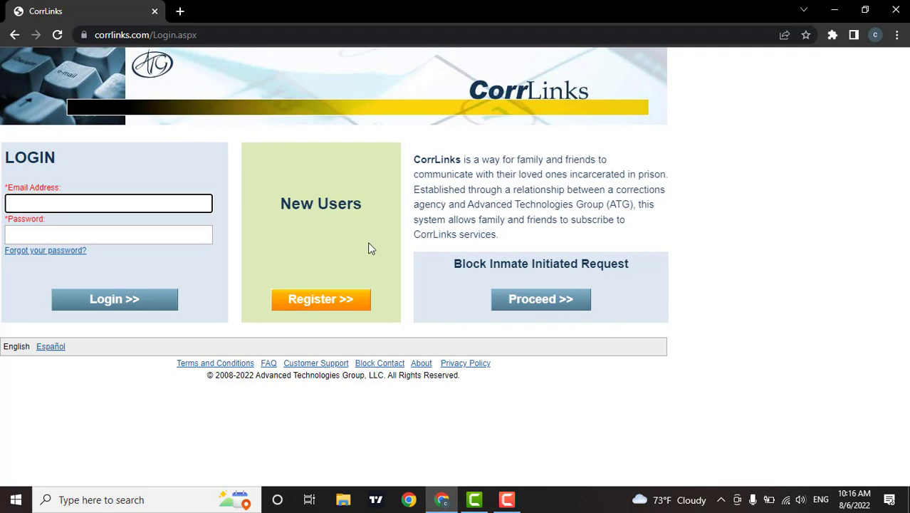
{"action": "mouse_move", "coordinate": [841, 214]}
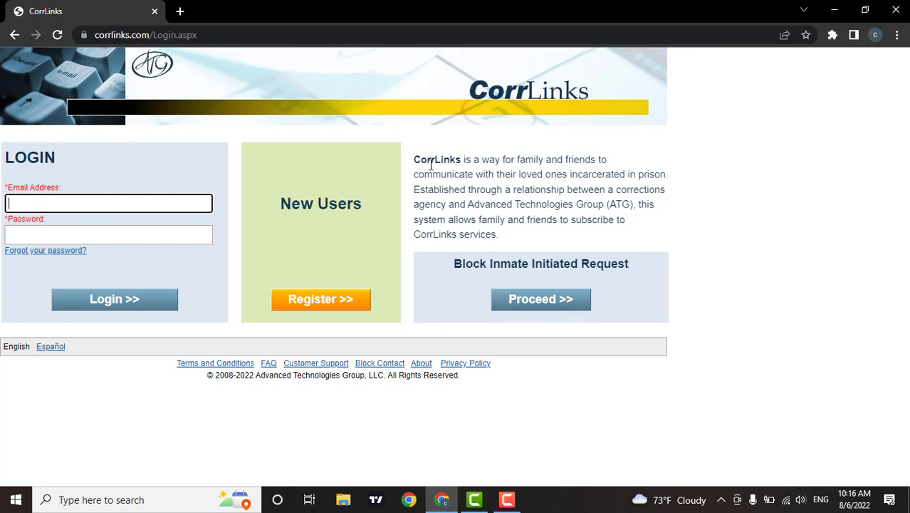
{"action": "mouse_move", "coordinate": [490, 174]}
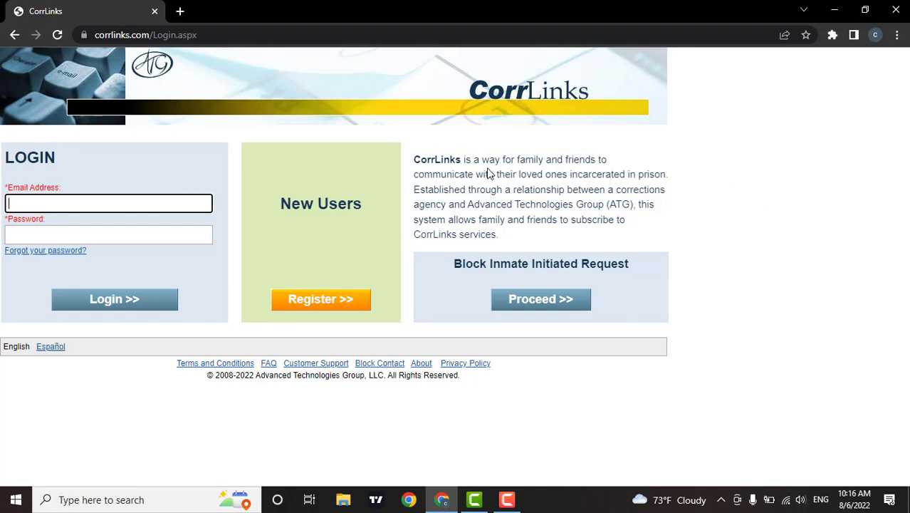
{"action": "mouse_move", "coordinate": [595, 171]}
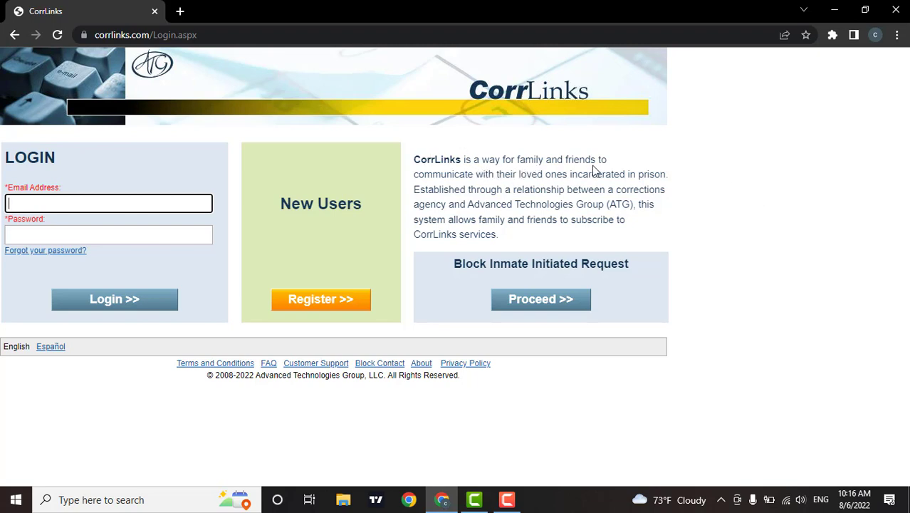
{"action": "mouse_move", "coordinate": [540, 178]}
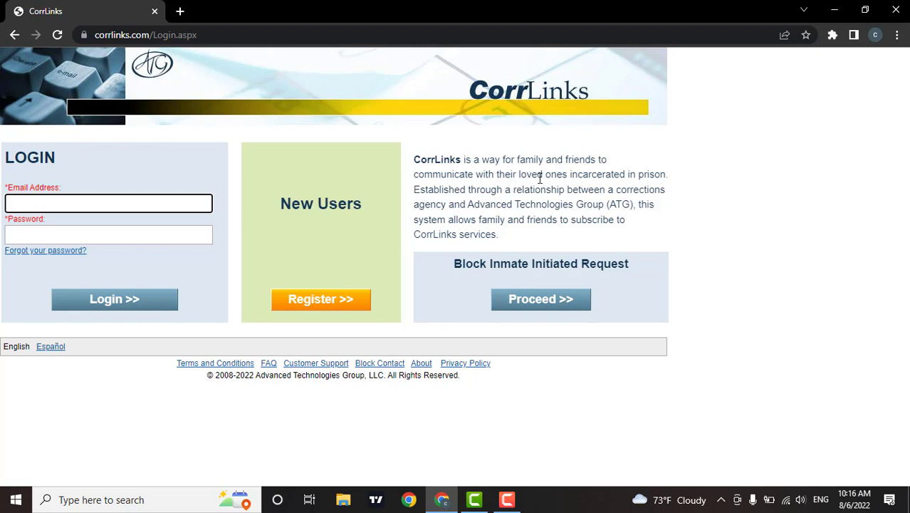
{"action": "mouse_move", "coordinate": [709, 202]}
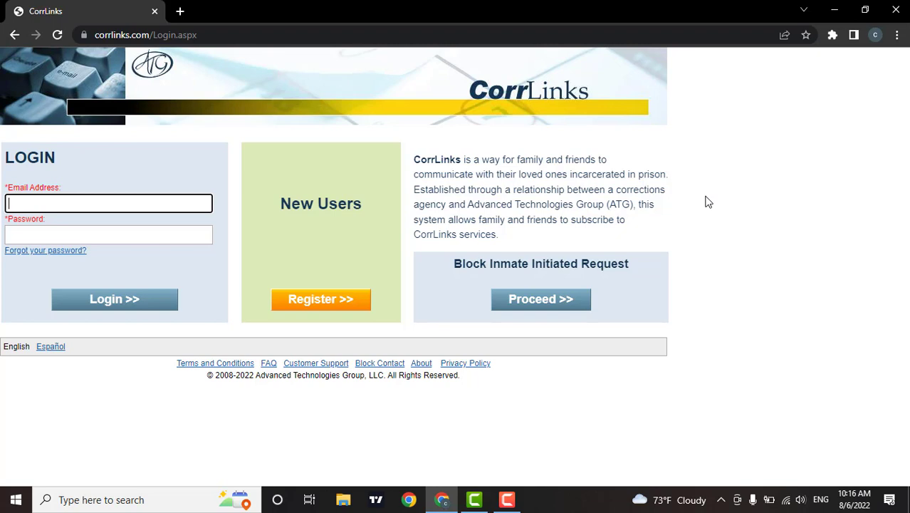
{"action": "mouse_move", "coordinate": [320, 300]}
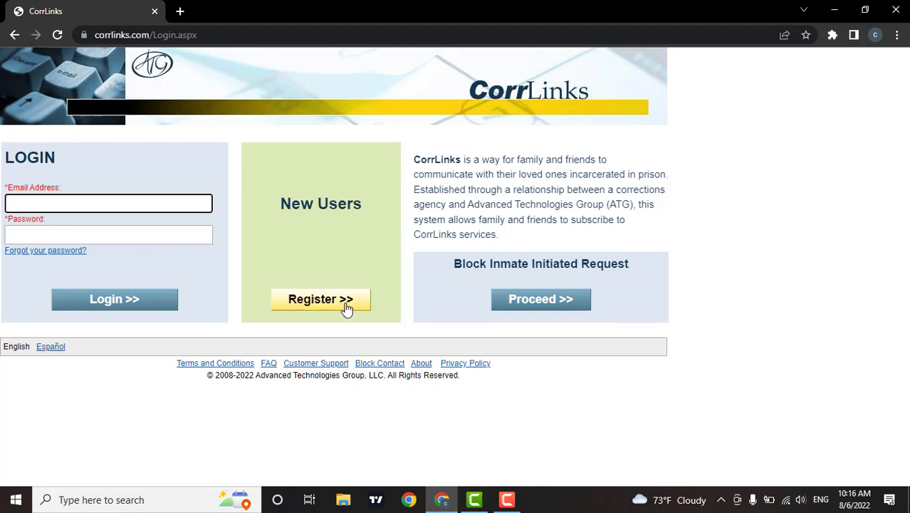
Step: Begin new-user registration with first name john and last name doe
{"action": "left_click", "coordinate": [321, 299]}
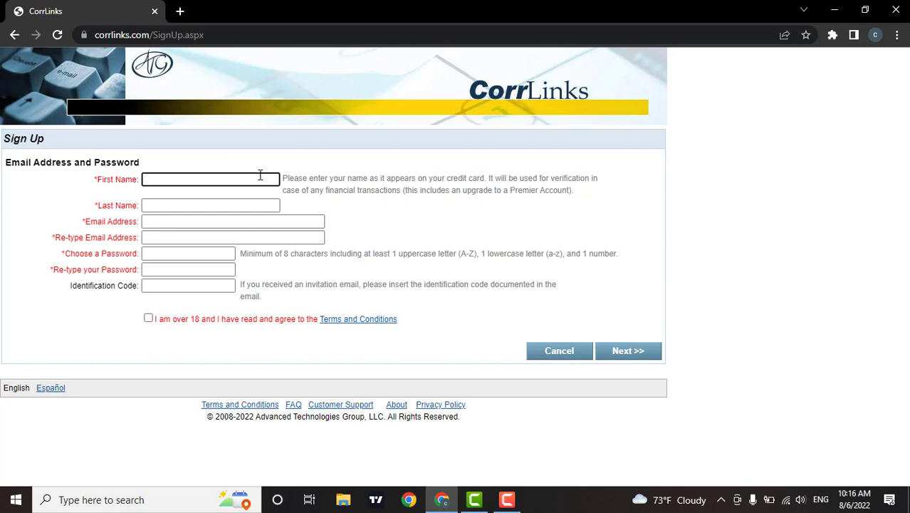
{"action": "type", "text": "john"}
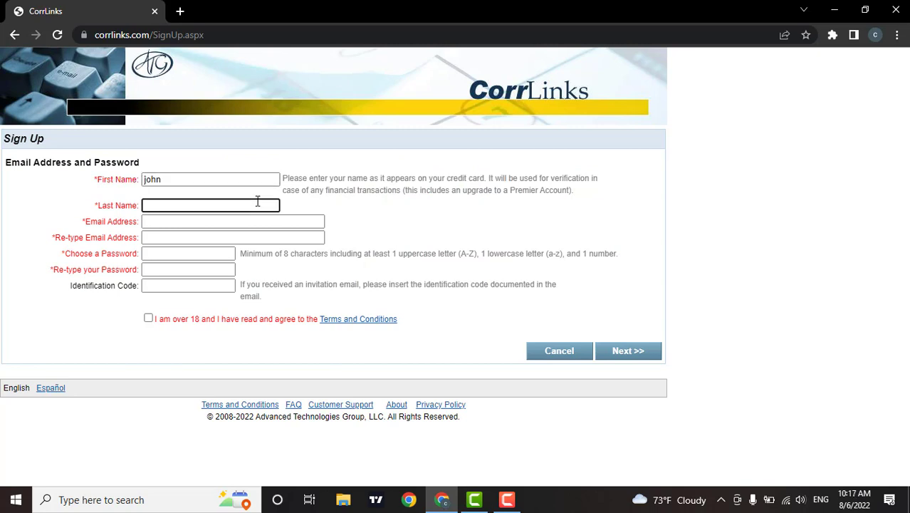
{"action": "type", "text": "doe"}
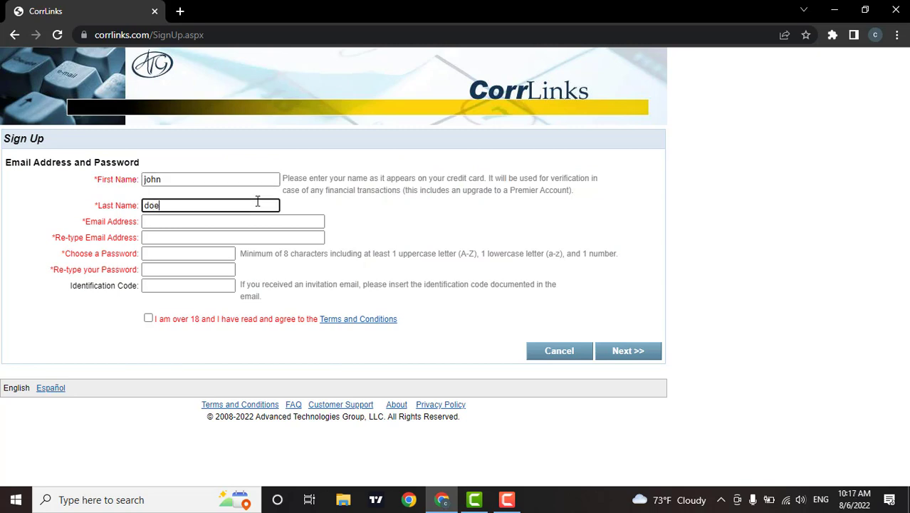
{"action": "left_click", "coordinate": [232, 221]}
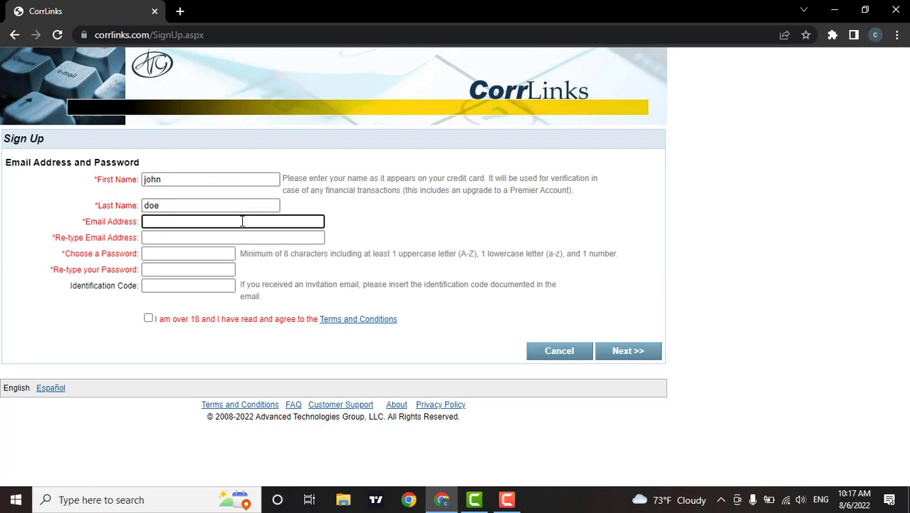
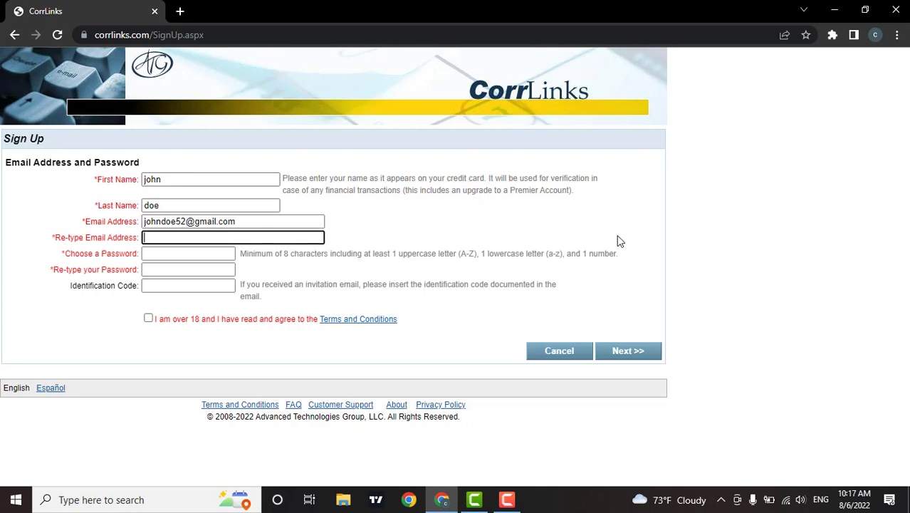
{"action": "type", "text": "johndoe"}
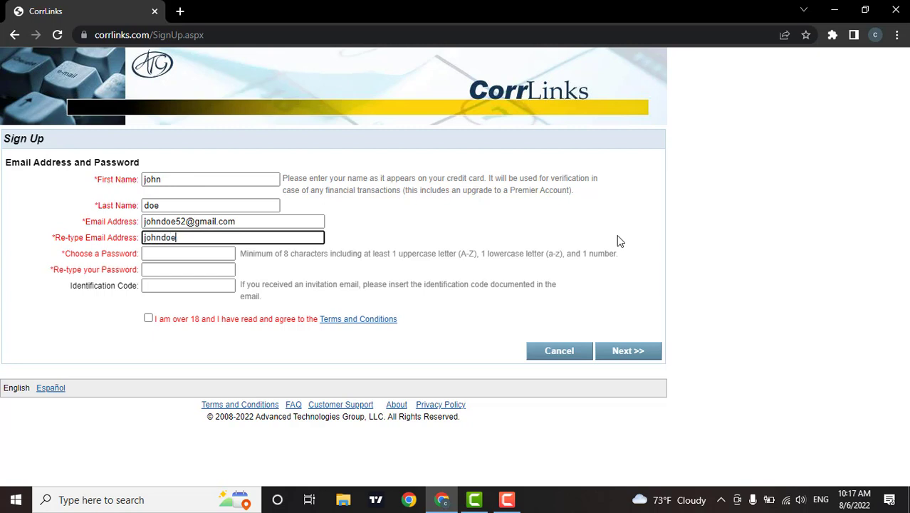
{"action": "left_click", "coordinate": [188, 254]}
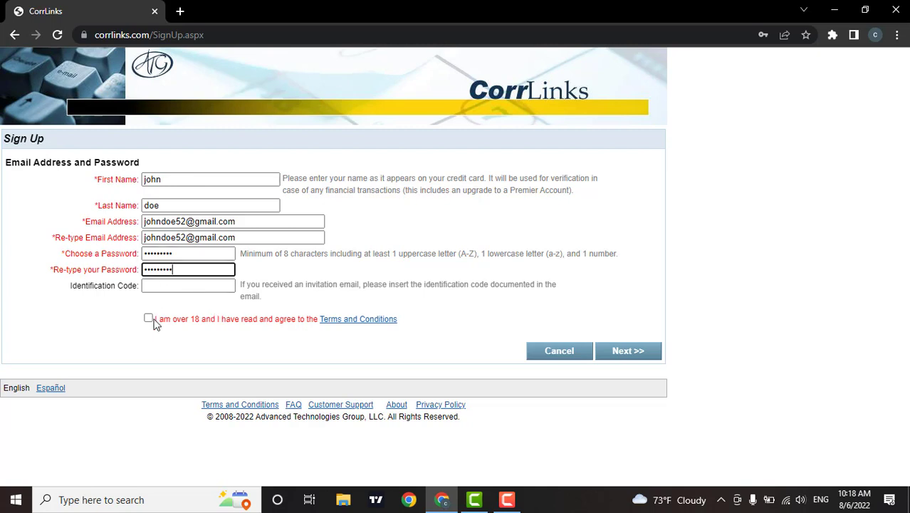
Step: Tick the 'I am over 18' terms and conditions agreement checkbox
{"action": "left_click", "coordinate": [148, 319]}
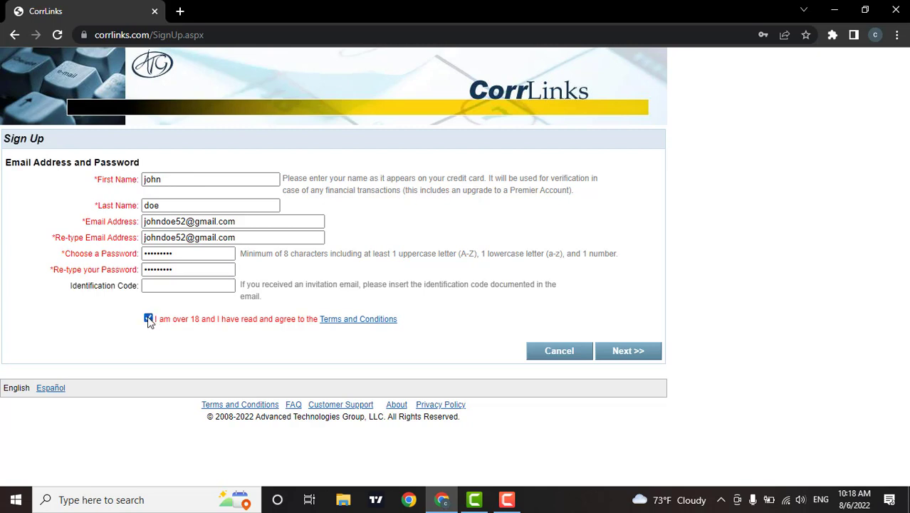
{"action": "left_click", "coordinate": [148, 319]}
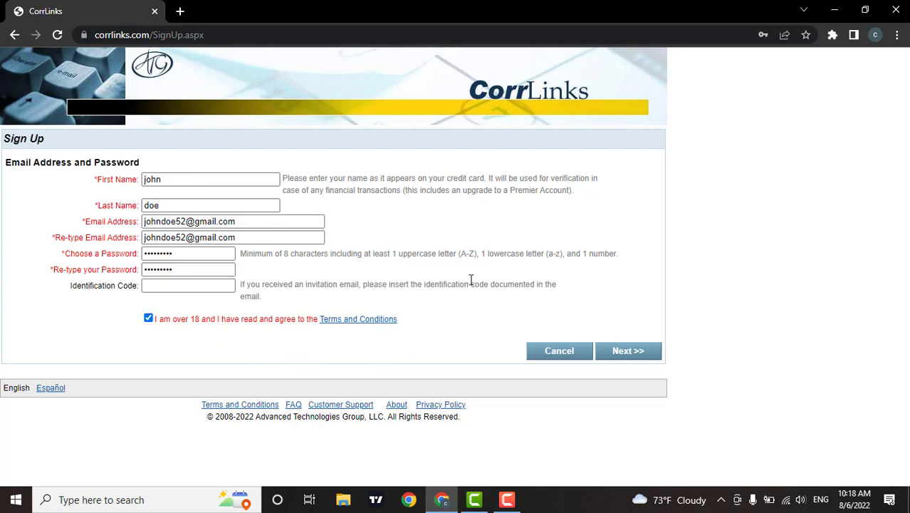
{"action": "mouse_move", "coordinate": [399, 250]}
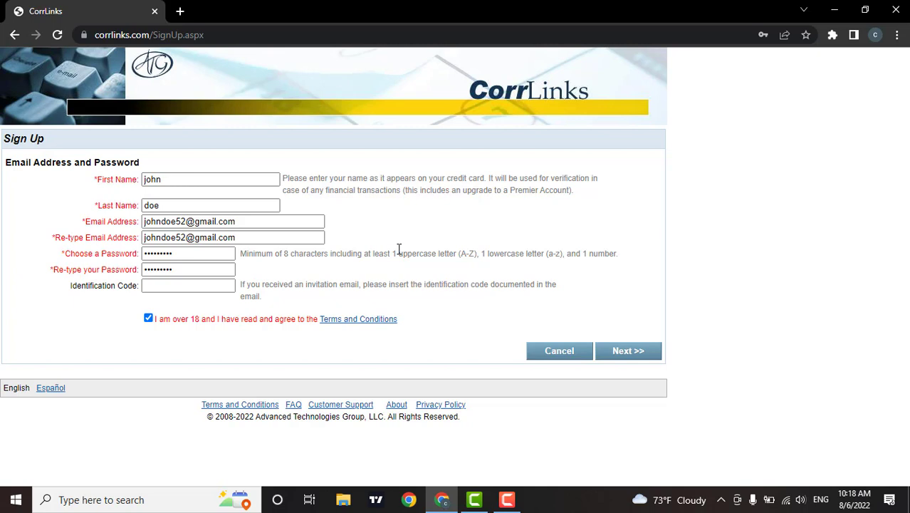
{"action": "mouse_move", "coordinate": [627, 351]}
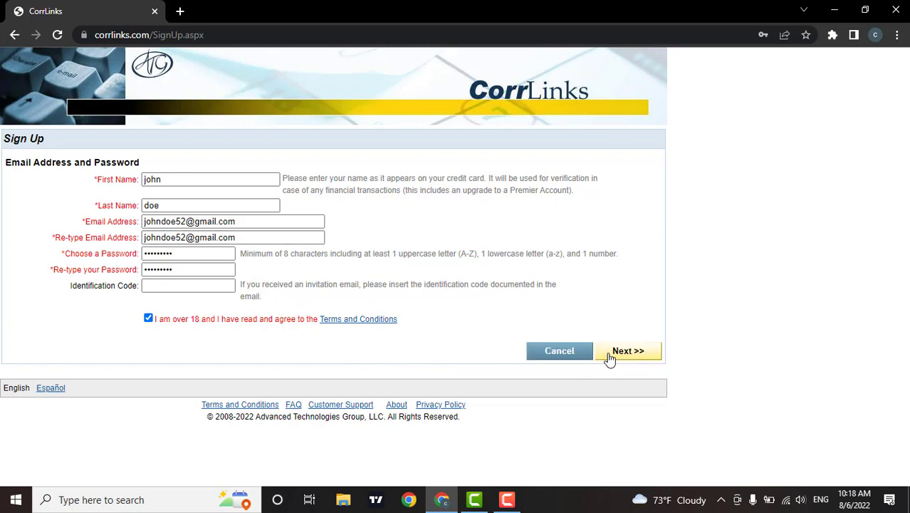
{"action": "mouse_move", "coordinate": [780, 278]}
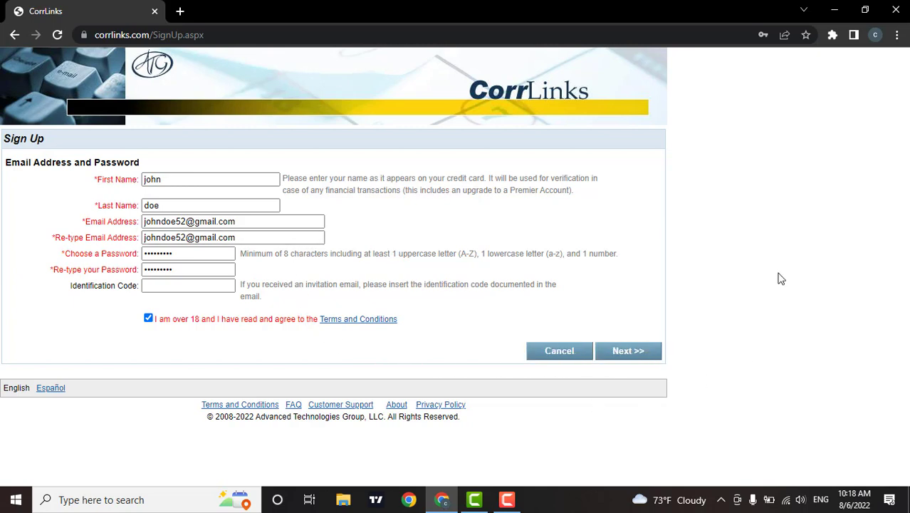